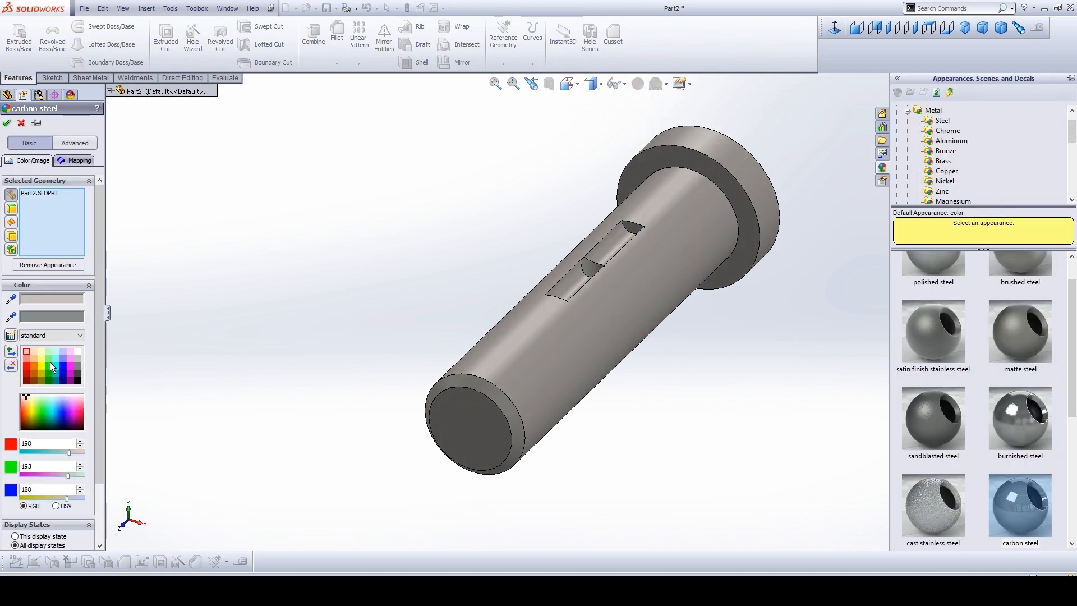
Step: Choose green from the colour palette for the carbon-steel pin appearance
click(49, 359)
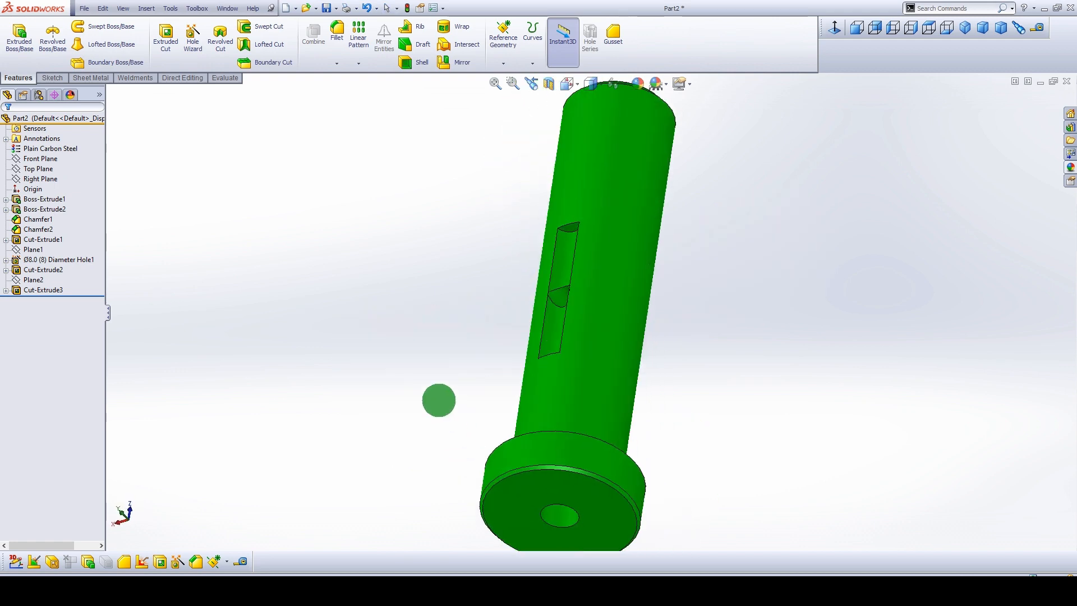
Step: Return the green pin to the standard trimetric view after inspecting it
click(980, 29)
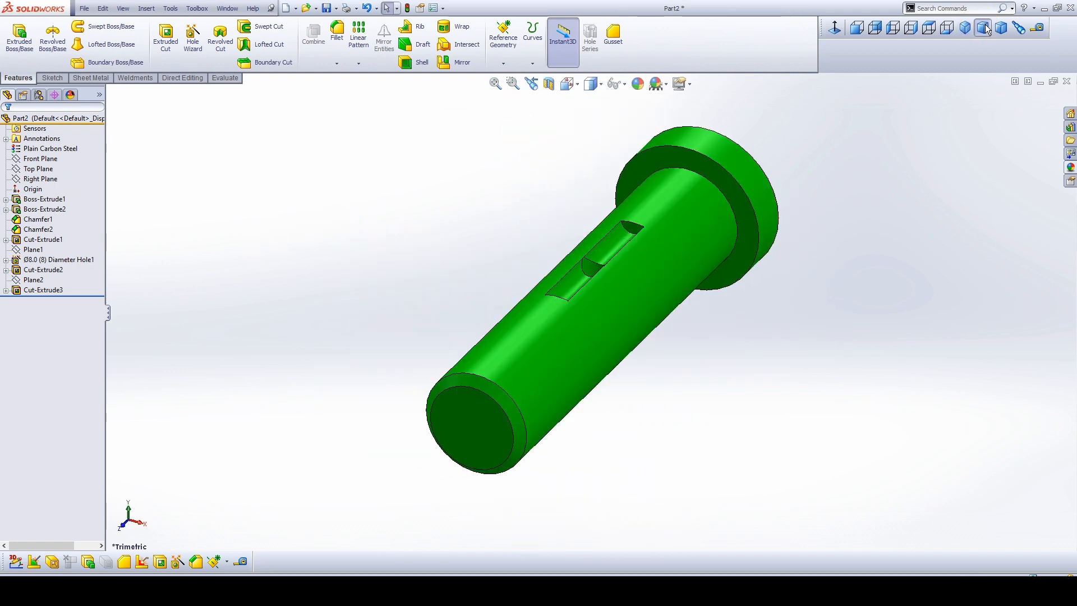